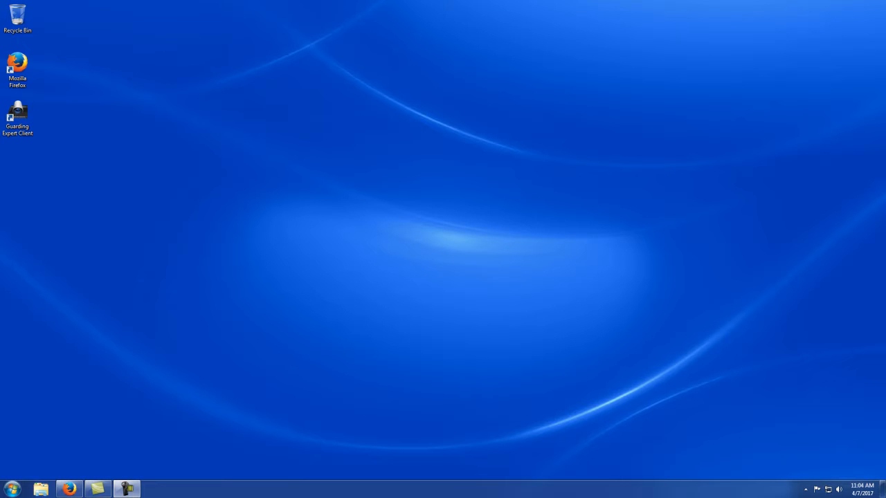
{"action": "mouse_move", "coordinate": [263, 171]}
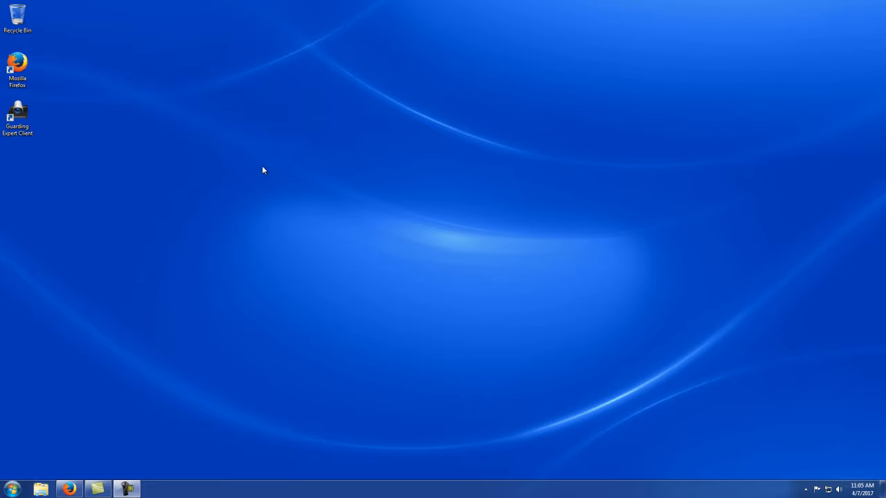
{"action": "mouse_move", "coordinate": [57, 150]}
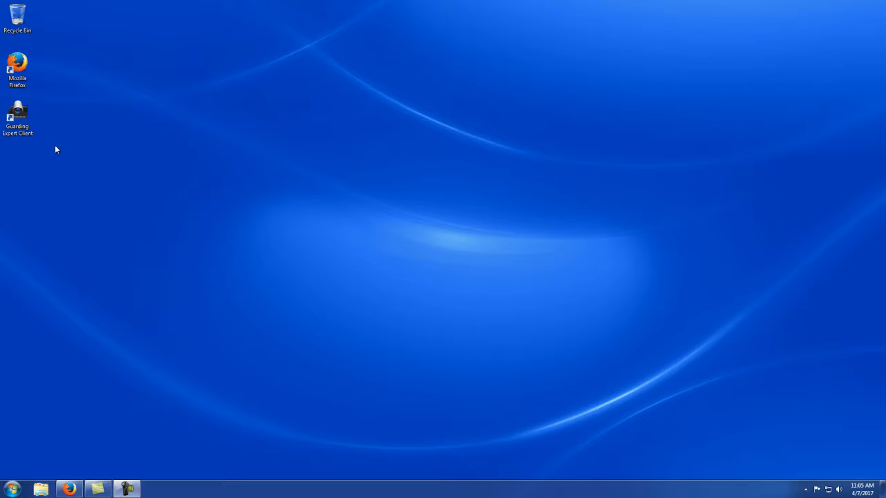
- Launch the Guarding Expert Client from its desktop shortcut into Device Management
{"action": "left_click", "coordinate": [16, 117]}
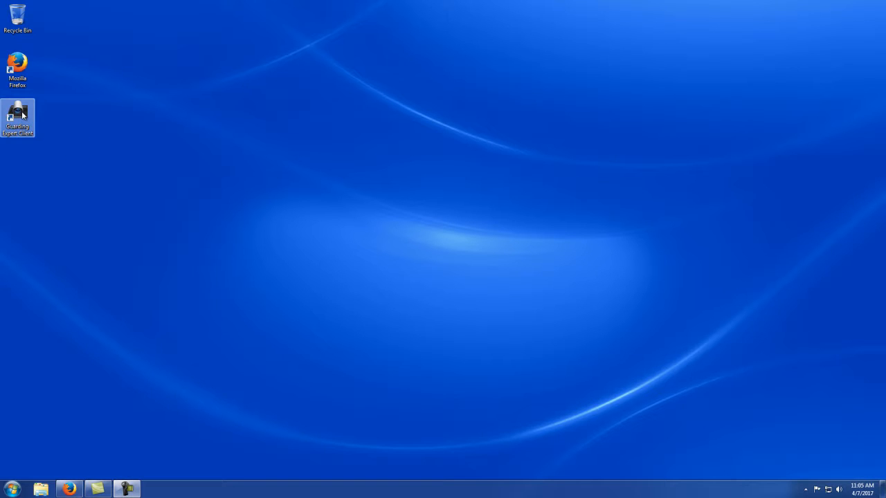
{"action": "double_click", "coordinate": [17, 118]}
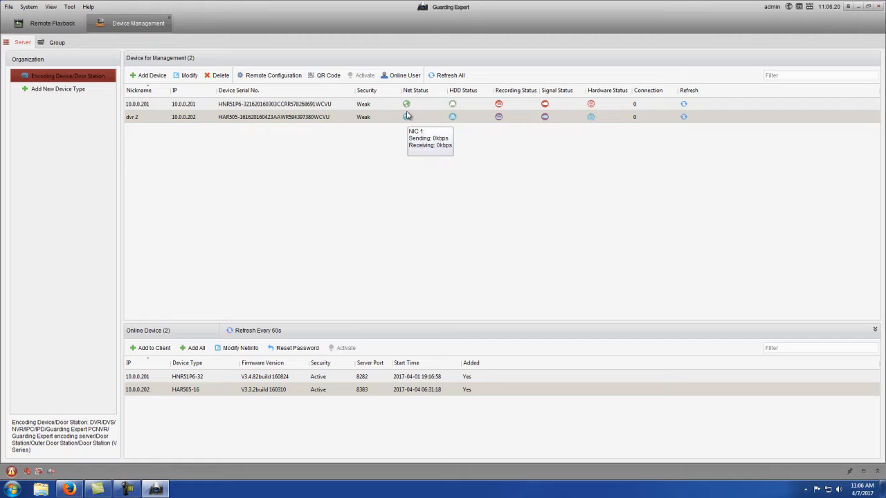
{"action": "mouse_move", "coordinate": [374, 185]}
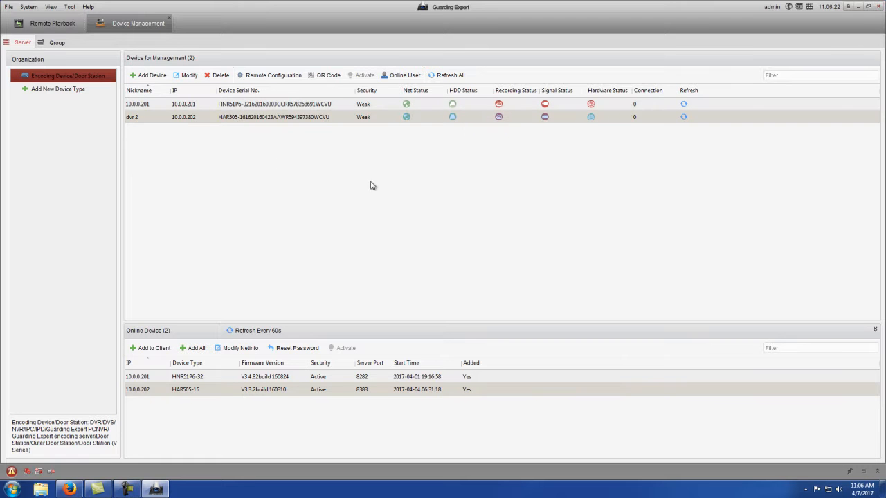
{"action": "mouse_move", "coordinate": [113, 49]}
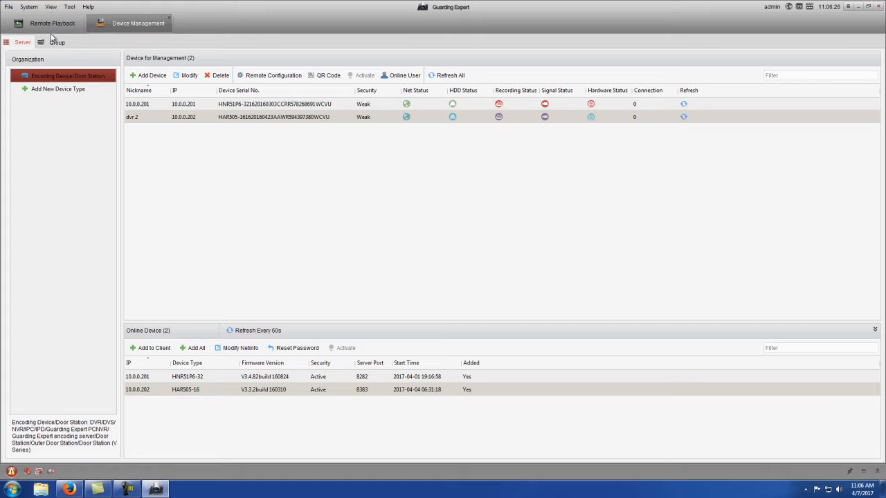
{"action": "left_click", "coordinate": [50, 5]}
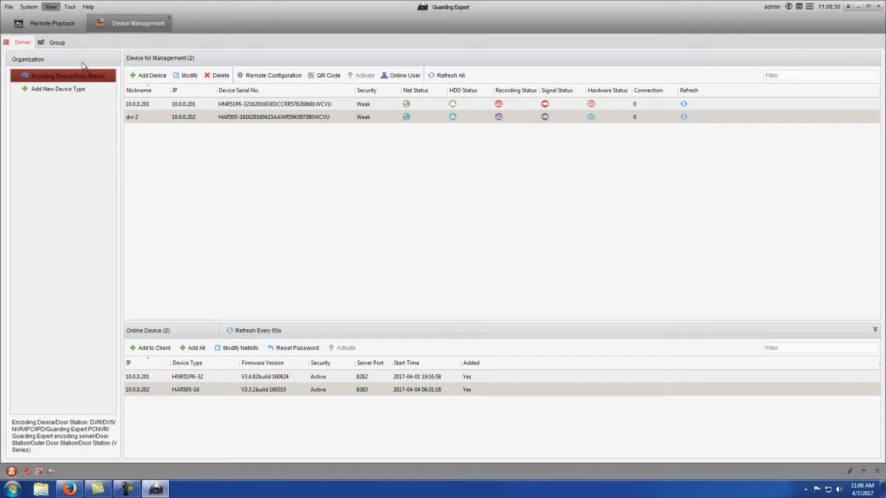
- Switch to the Control Panel home page of modules
{"action": "left_click", "coordinate": [47, 22]}
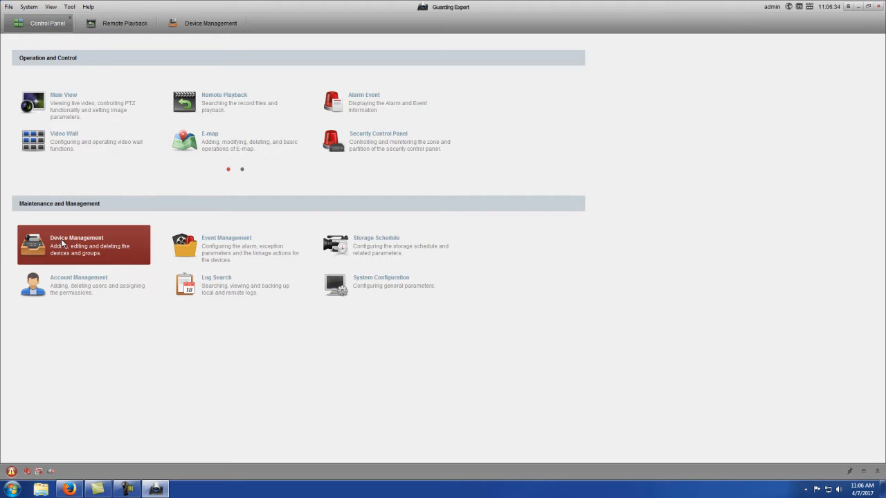
{"action": "mouse_move", "coordinate": [83, 102]}
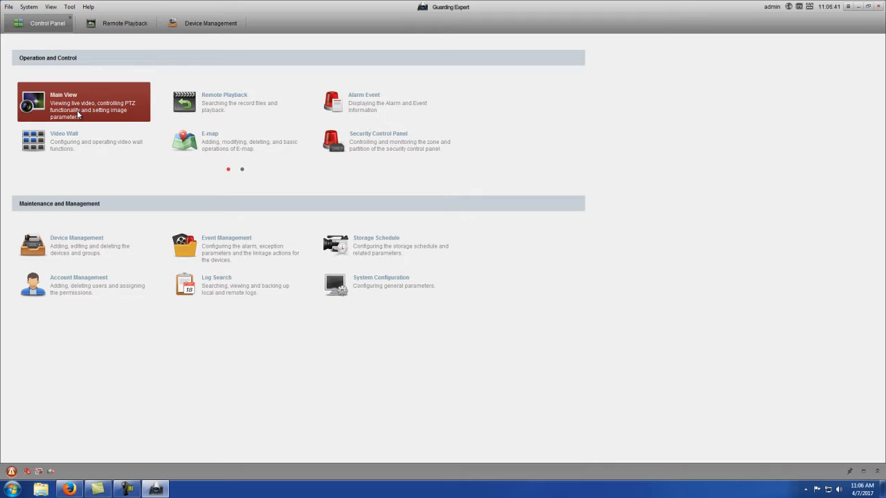
{"action": "mouse_move", "coordinate": [64, 111]}
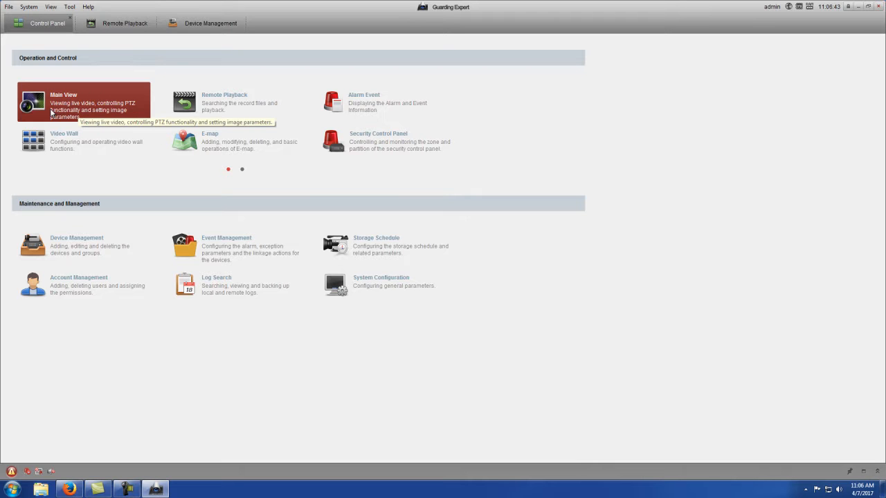
{"action": "mouse_move", "coordinate": [81, 127]}
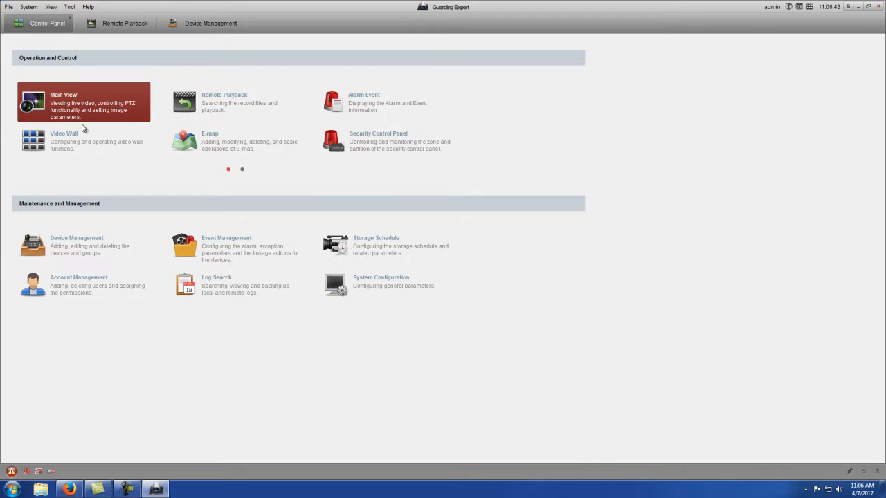
- Enter Main View, collapse the IP camera list and expand dvr 2 to its first camera
{"action": "left_click", "coordinate": [64, 94]}
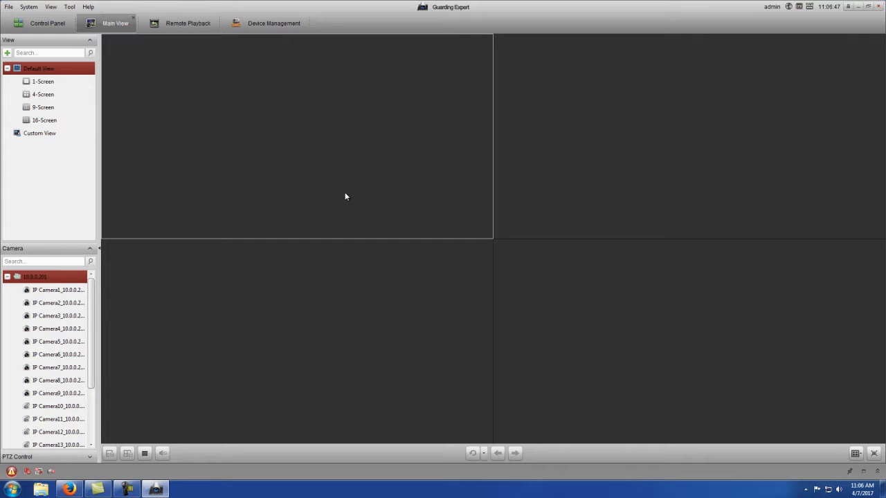
{"action": "left_click", "coordinate": [8, 277]}
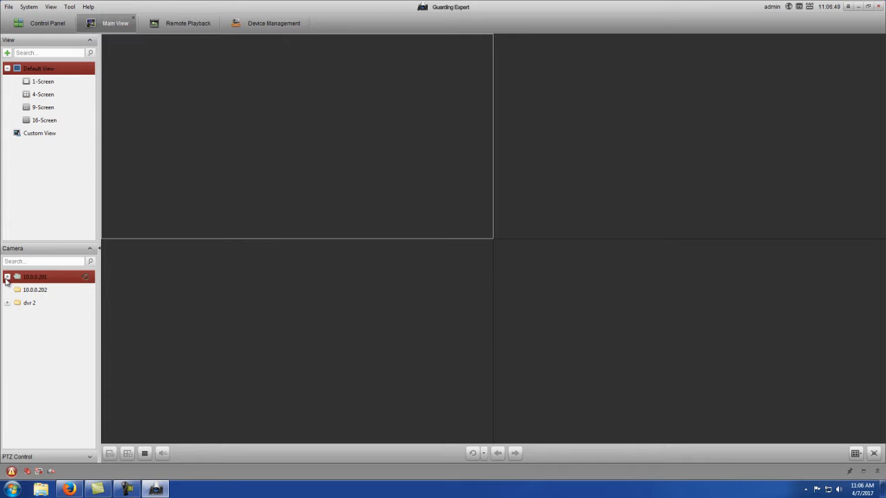
{"action": "mouse_move", "coordinate": [49, 290]}
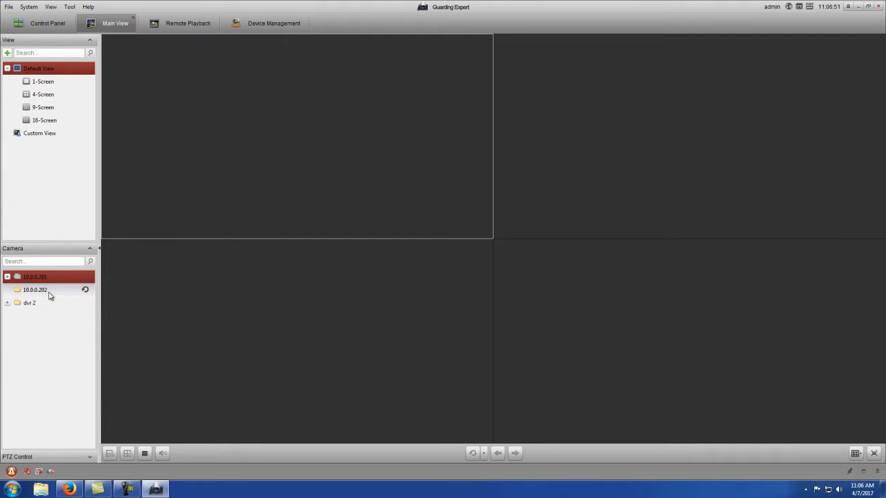
{"action": "left_click", "coordinate": [29, 303]}
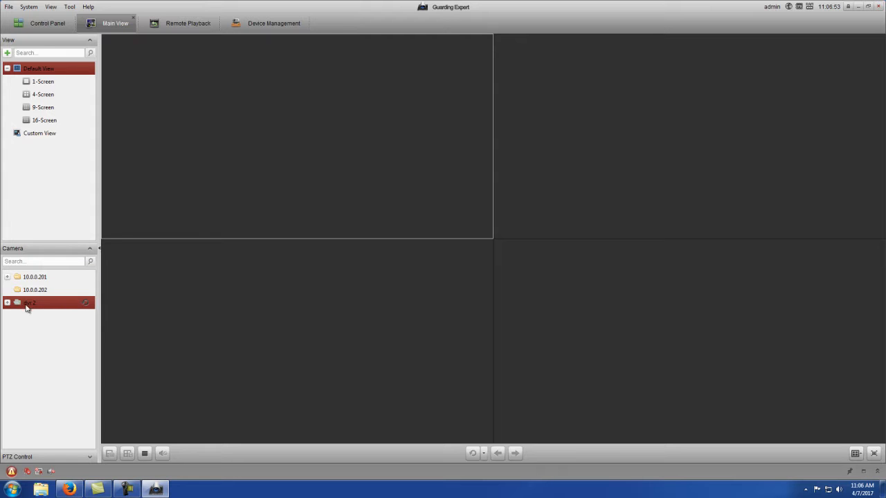
{"action": "mouse_move", "coordinate": [27, 305]}
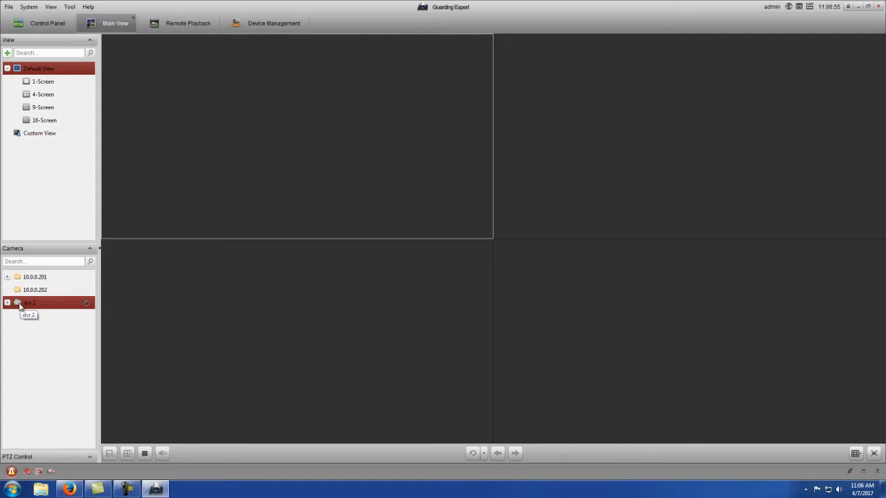
{"action": "left_click", "coordinate": [8, 303]}
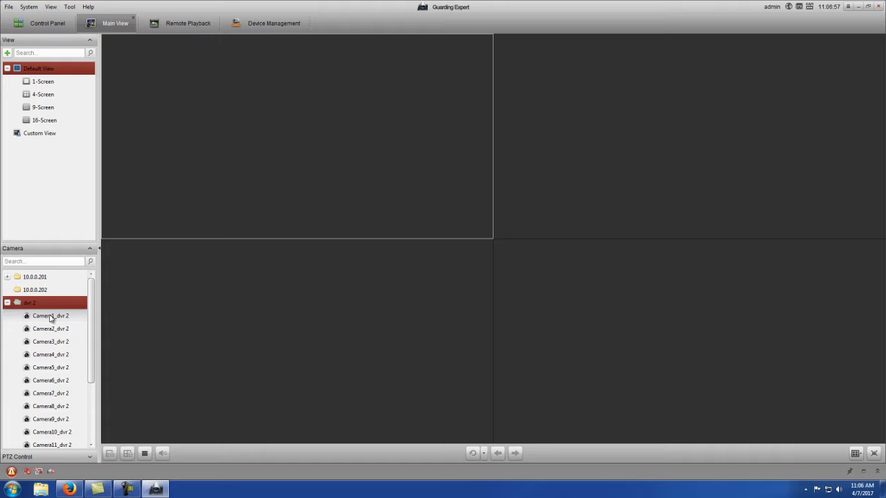
{"action": "left_click", "coordinate": [49, 316]}
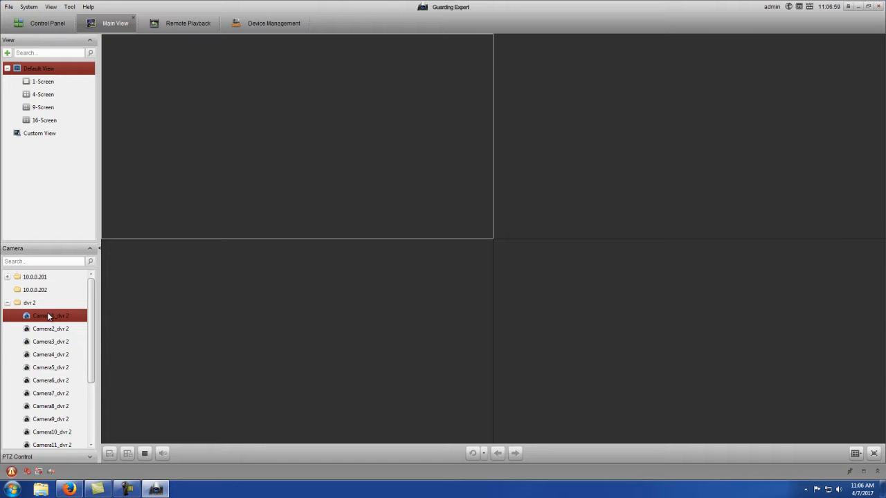
- Stream dvr 2 Camera1's parking-lot feed live and turn off its digital zoom
{"action": "left_click", "coordinate": [29, 303]}
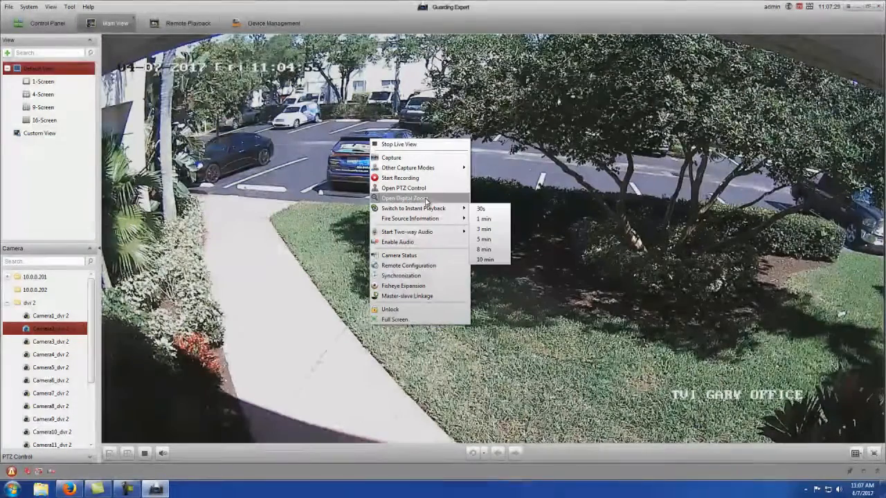
{"action": "mouse_move", "coordinate": [404, 198]}
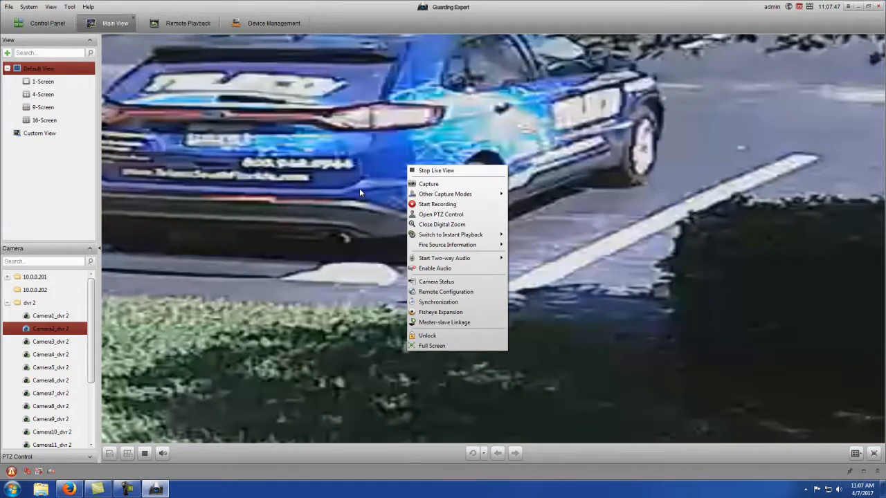
{"action": "left_click", "coordinate": [443, 224]}
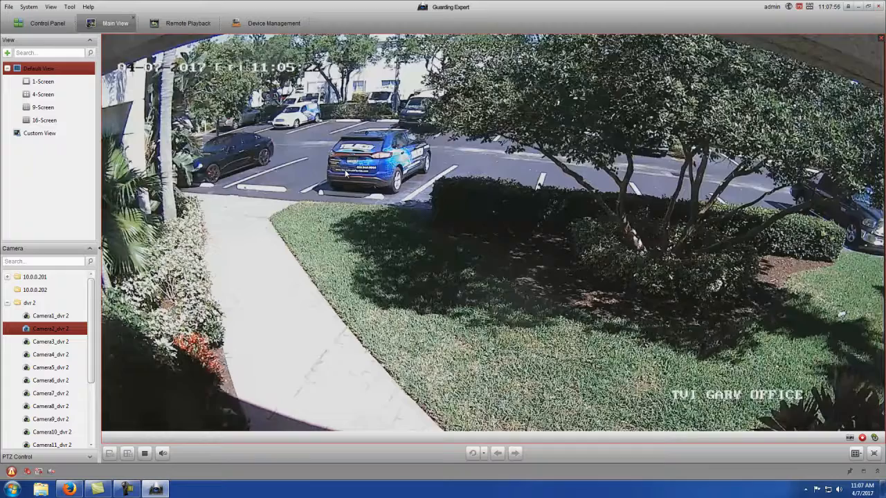
- Start recording the live Camera1 feed from its context menu
{"action": "right_click", "coordinate": [346, 173]}
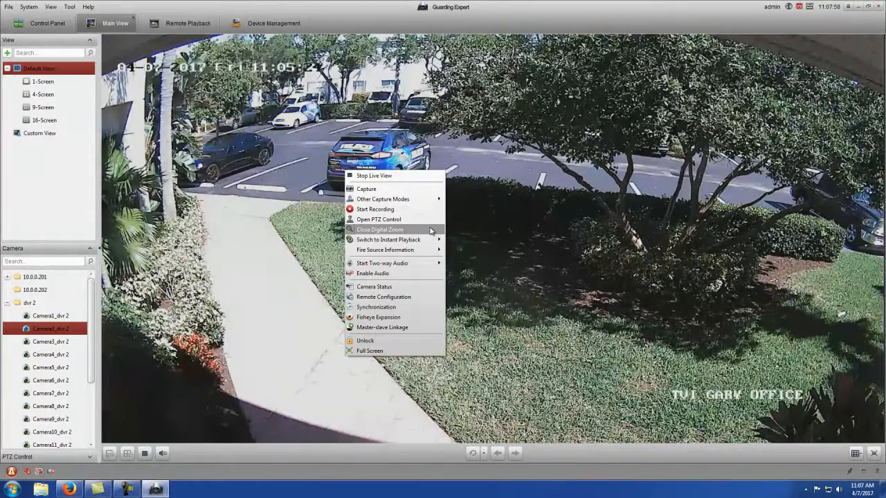
{"action": "left_click", "coordinate": [380, 230]}
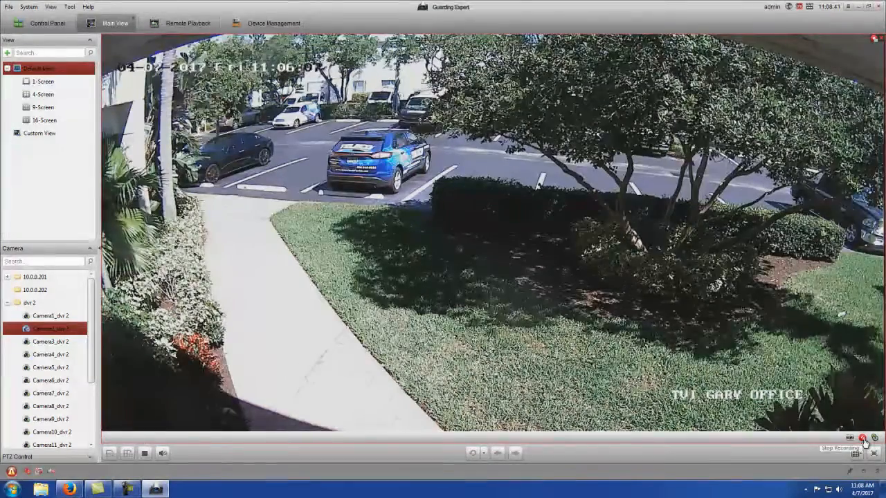
- Stop the recording so the clip is saved to the record folder
{"action": "left_click", "coordinate": [864, 440]}
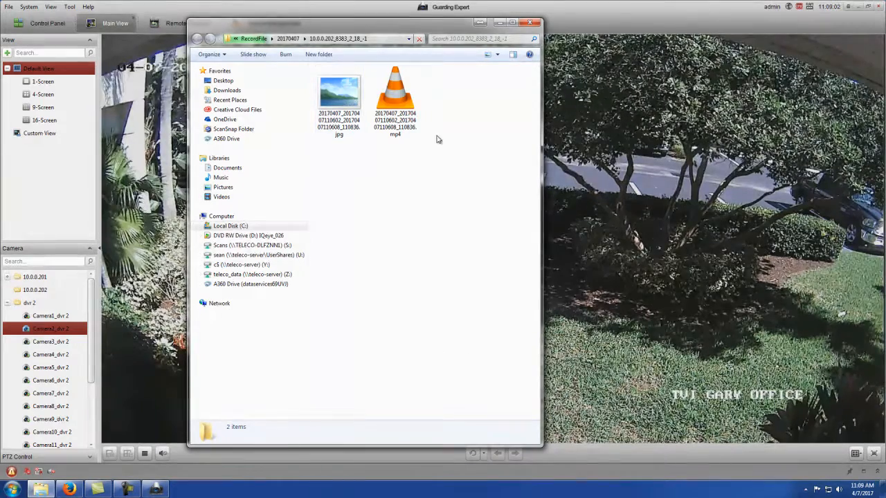
- Inspect the saved JPG snapshot and MP4 clip, then close the folder window
{"action": "left_click", "coordinate": [396, 90]}
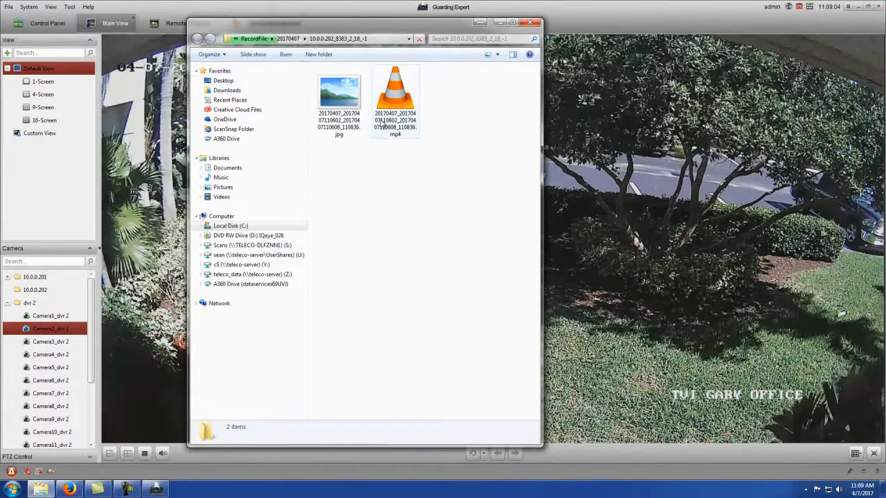
{"action": "left_click", "coordinate": [338, 97]}
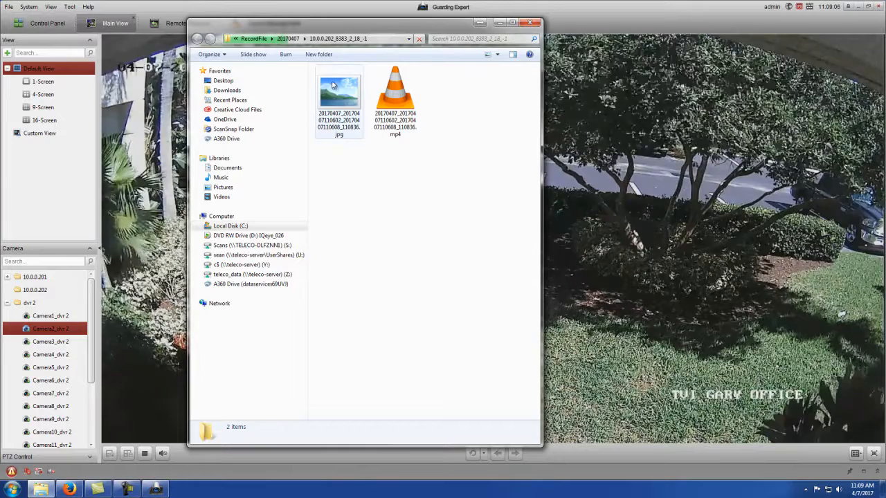
{"action": "left_click", "coordinate": [339, 94]}
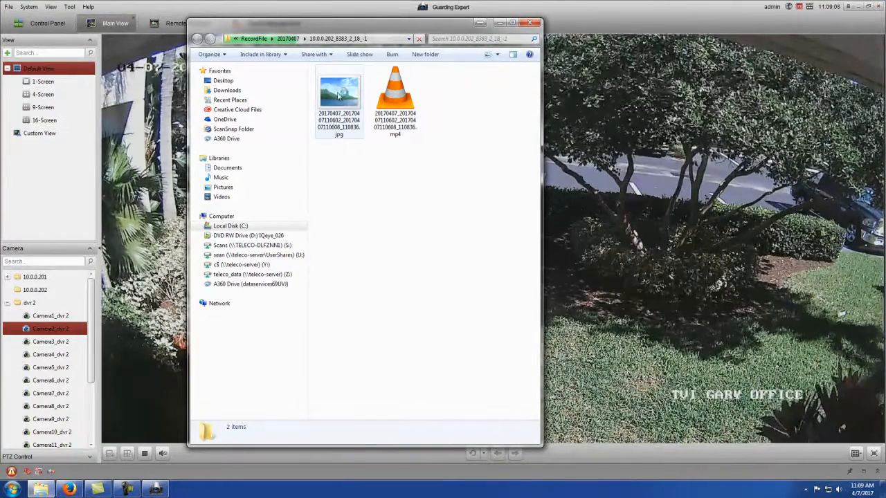
{"action": "left_click", "coordinate": [396, 90]}
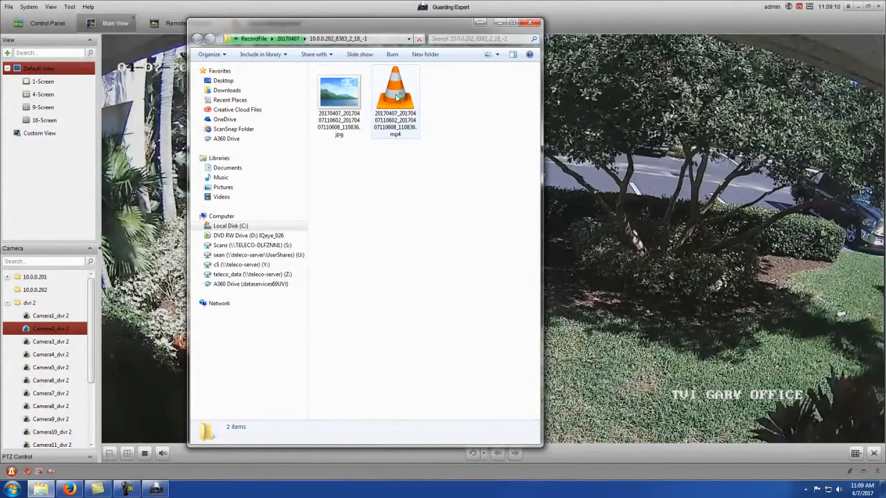
{"action": "mouse_move", "coordinate": [396, 94]}
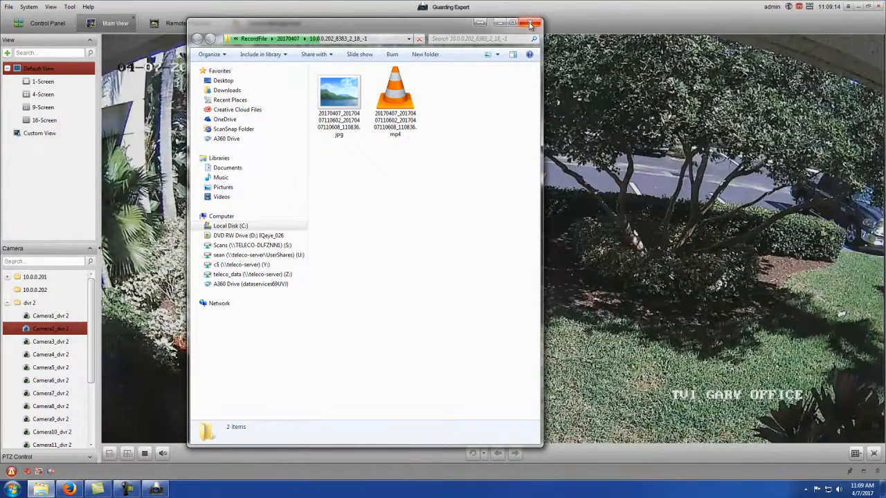
{"action": "left_click", "coordinate": [534, 24]}
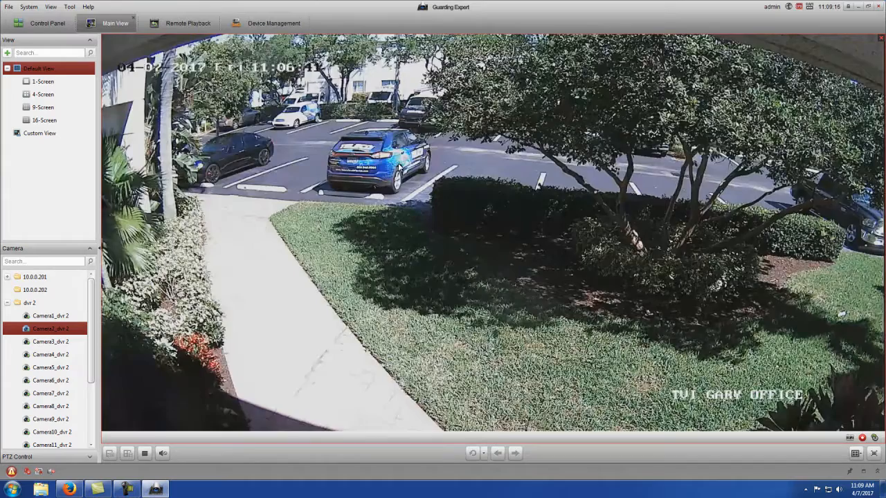
- Switch Main View to a multi-screen grid of dvr 2 camera feeds
{"action": "left_click", "coordinate": [44, 120]}
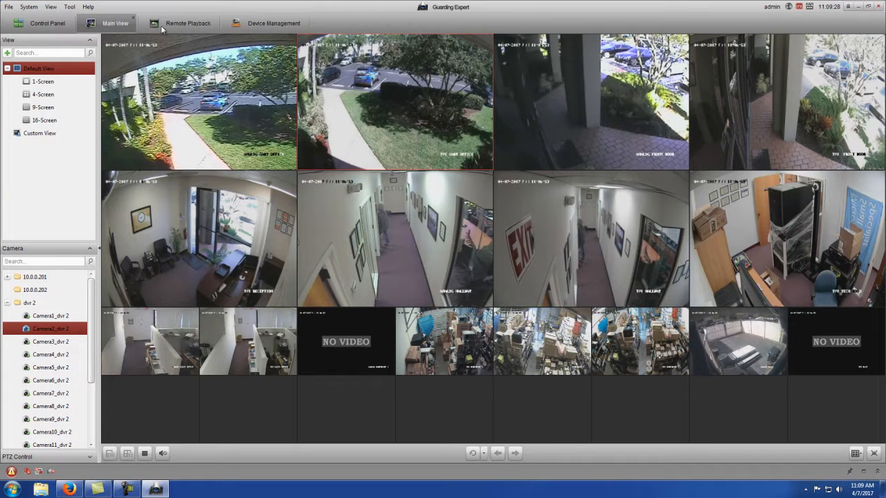
- Return to the Control Panel overview of modules
{"action": "left_click", "coordinate": [47, 22]}
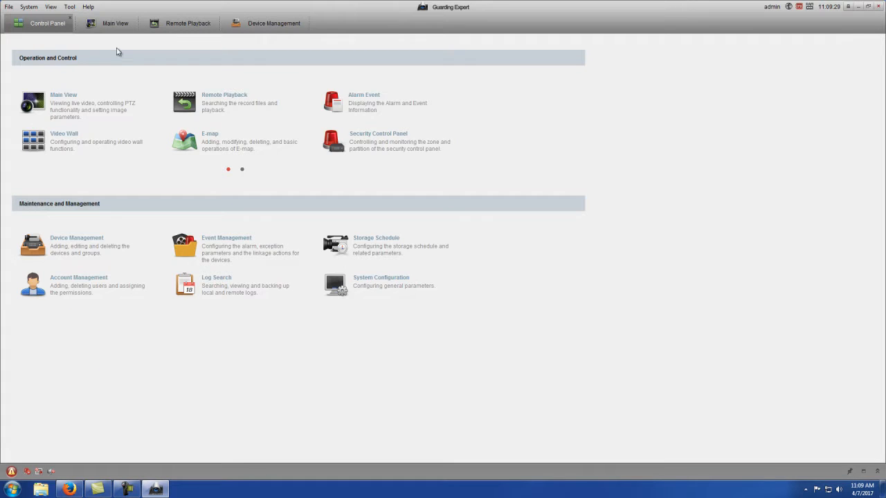
{"action": "mouse_move", "coordinate": [363, 141]}
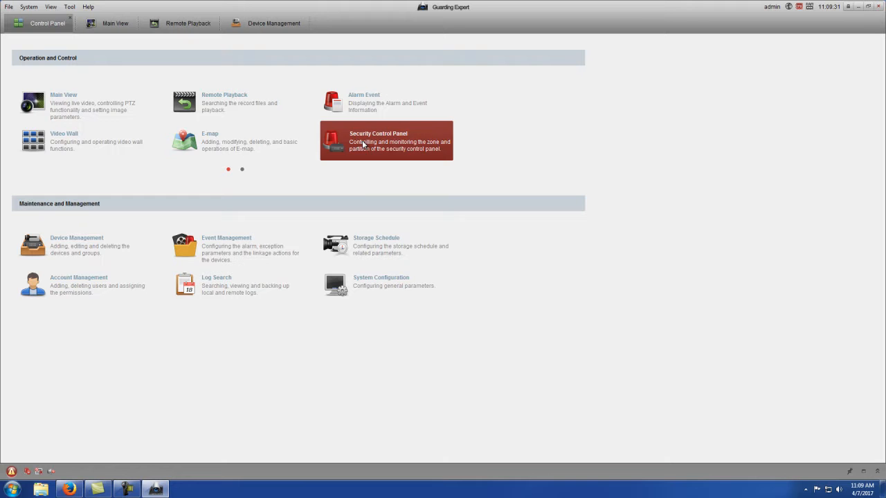
{"action": "mouse_move", "coordinate": [235, 102]}
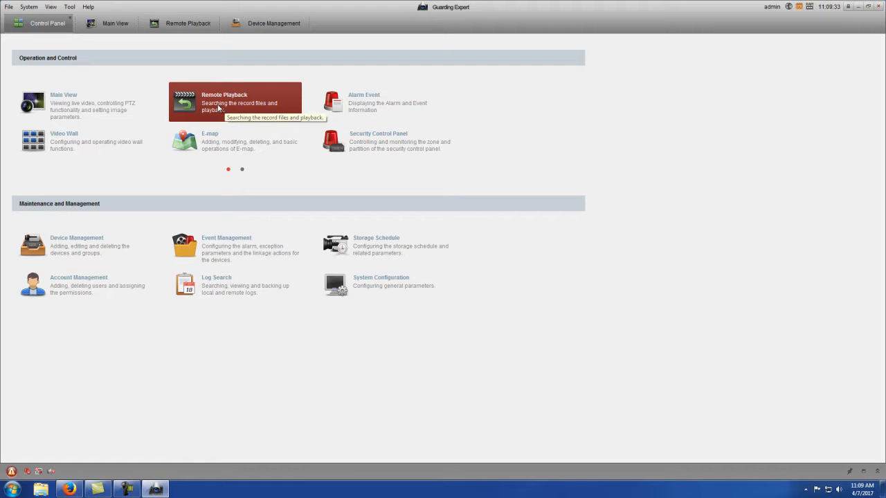
{"action": "mouse_move", "coordinate": [70, 21]}
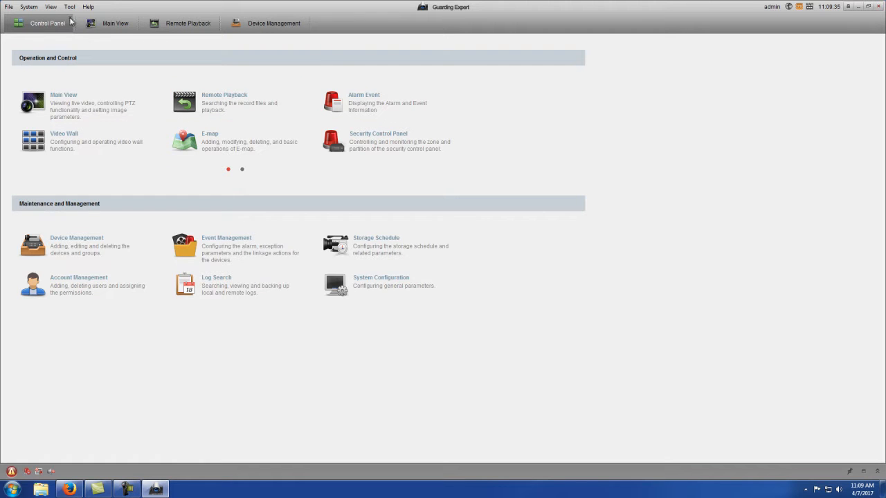
- Switch to the Remote Playback page from the View menu
{"action": "left_click", "coordinate": [50, 7]}
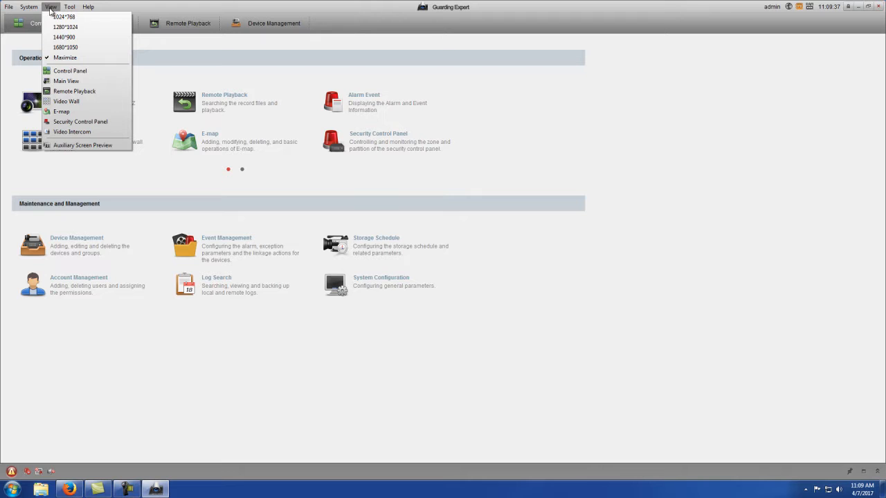
{"action": "mouse_move", "coordinate": [67, 81]}
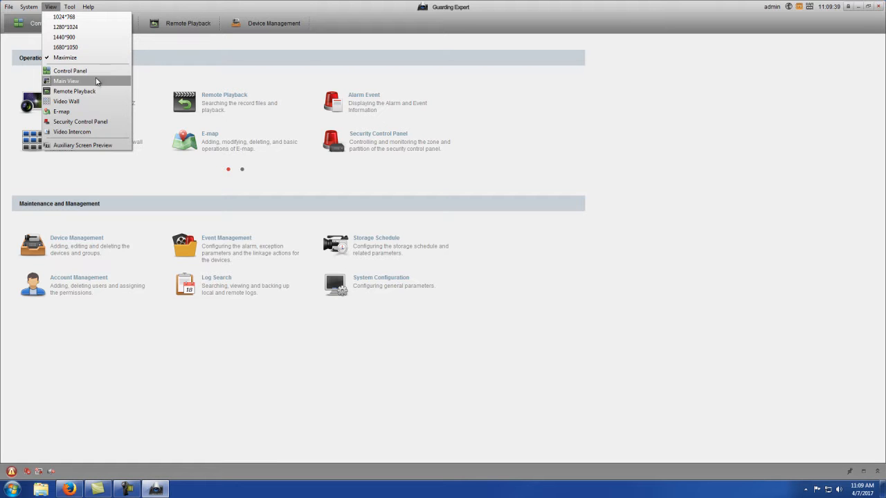
{"action": "mouse_move", "coordinate": [69, 71]}
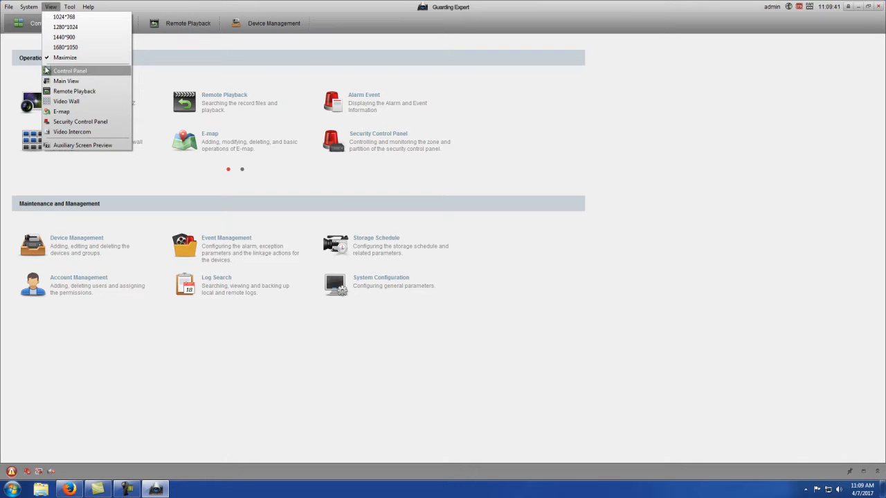
{"action": "mouse_move", "coordinate": [74, 91]}
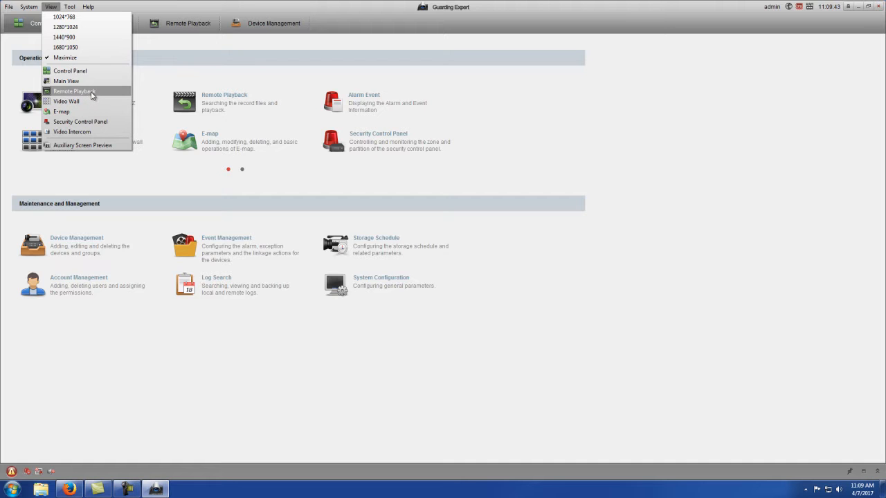
{"action": "left_click", "coordinate": [72, 91]}
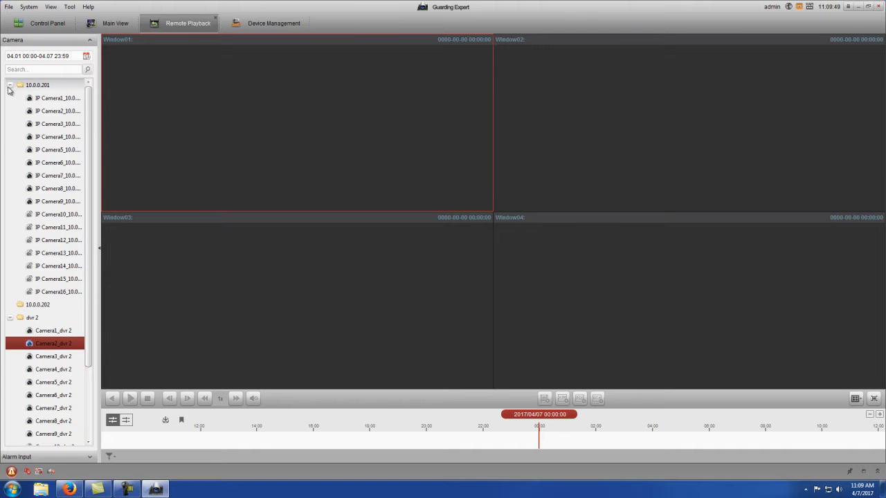
- Set the search period to 6 April 2017, 01:00:00 to 23:59:59, navigating the calendar to April
{"action": "left_click", "coordinate": [11, 85]}
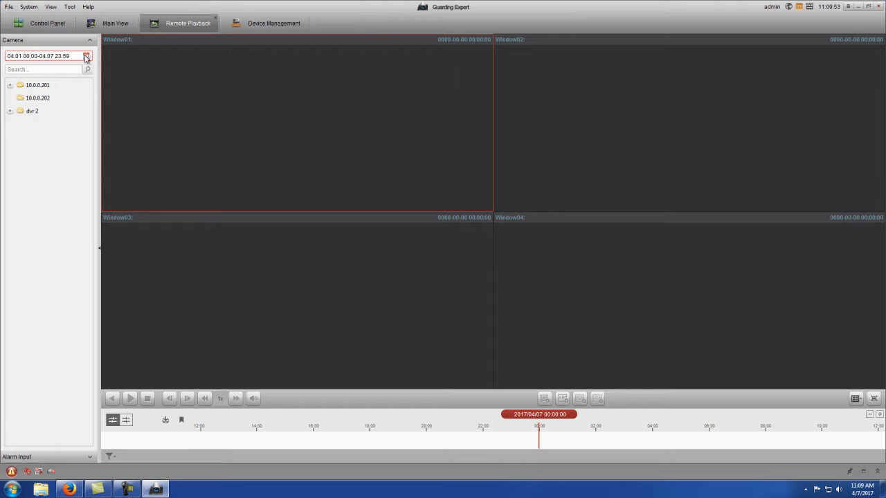
{"action": "left_click", "coordinate": [85, 55]}
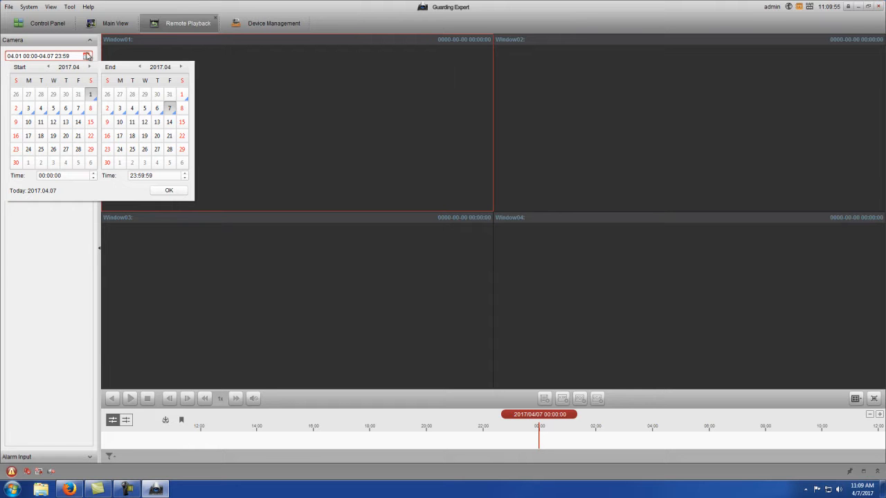
{"action": "mouse_move", "coordinate": [52, 108]}
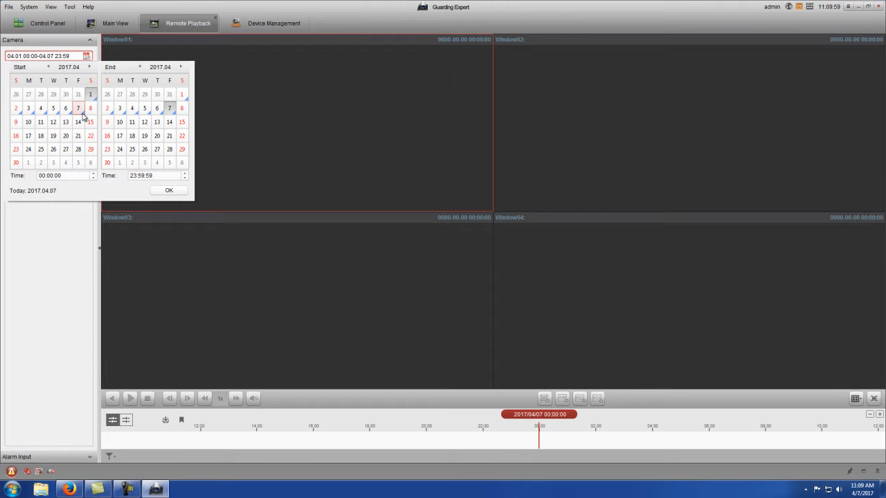
{"action": "mouse_move", "coordinate": [48, 72]}
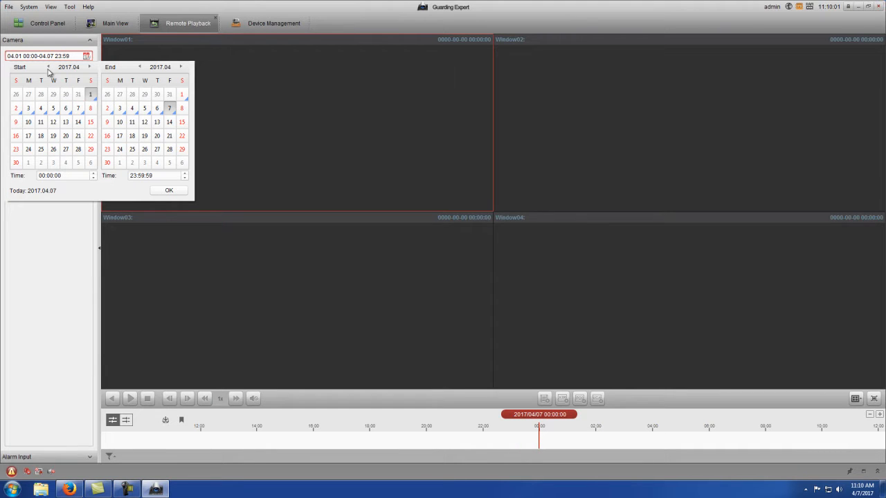
{"action": "left_click", "coordinate": [48, 67]}
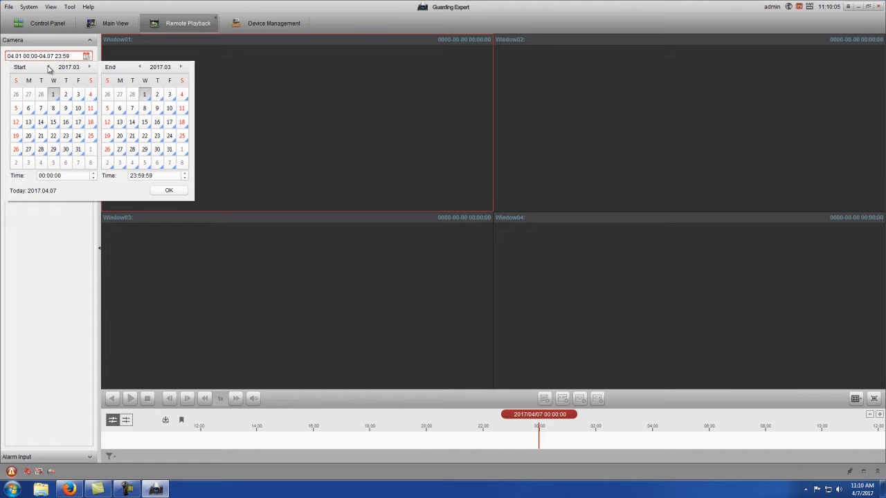
{"action": "mouse_move", "coordinate": [88, 69]}
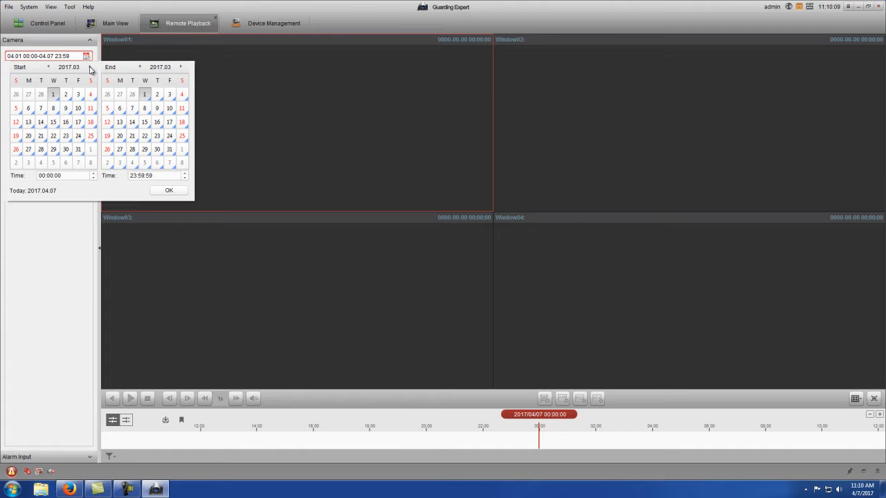
{"action": "left_click", "coordinate": [89, 67]}
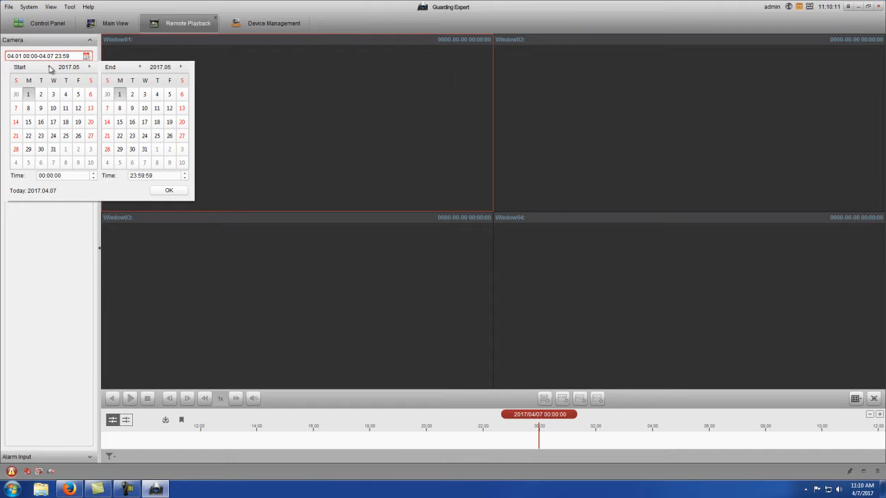
{"action": "left_click", "coordinate": [50, 67]}
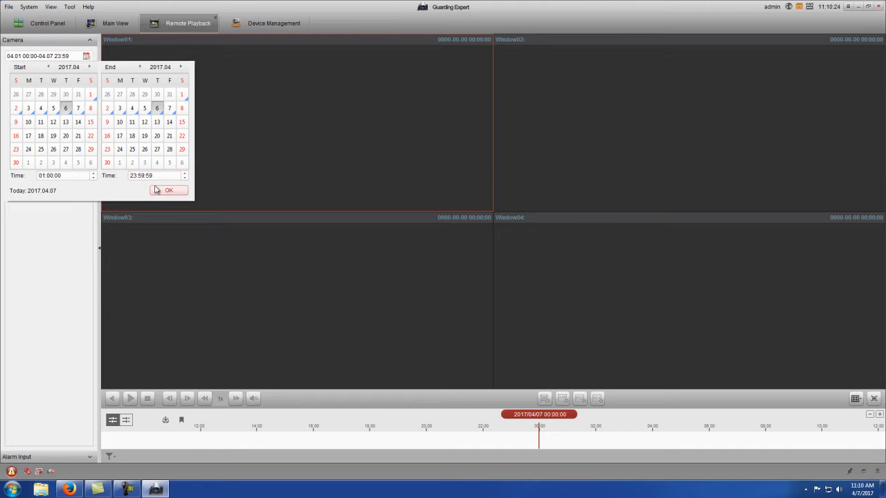
{"action": "left_click", "coordinate": [169, 190]}
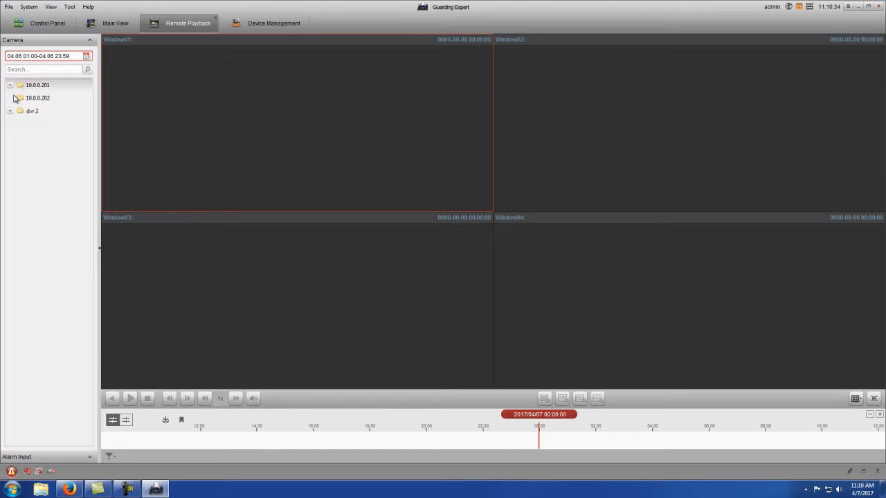
- Start playing Camera1_dvr 2's April 6 recordings from the expanded dvr 2 tree
{"action": "left_click", "coordinate": [20, 110]}
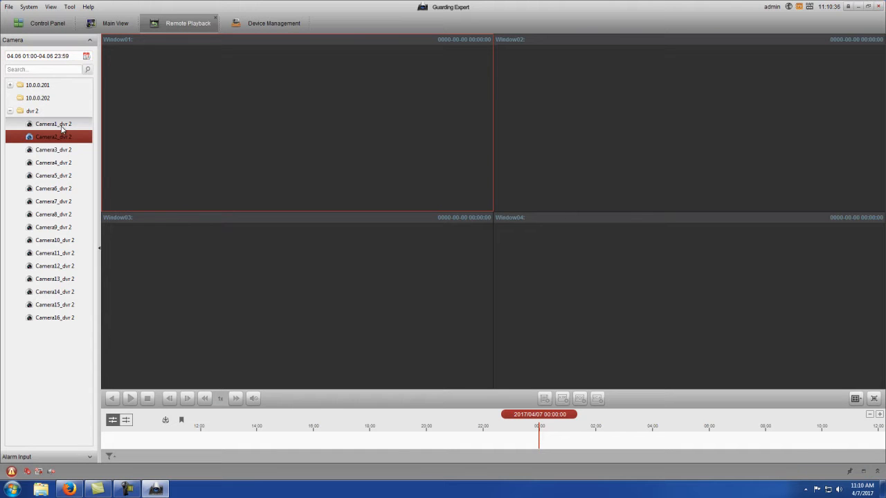
{"action": "left_click", "coordinate": [53, 125]}
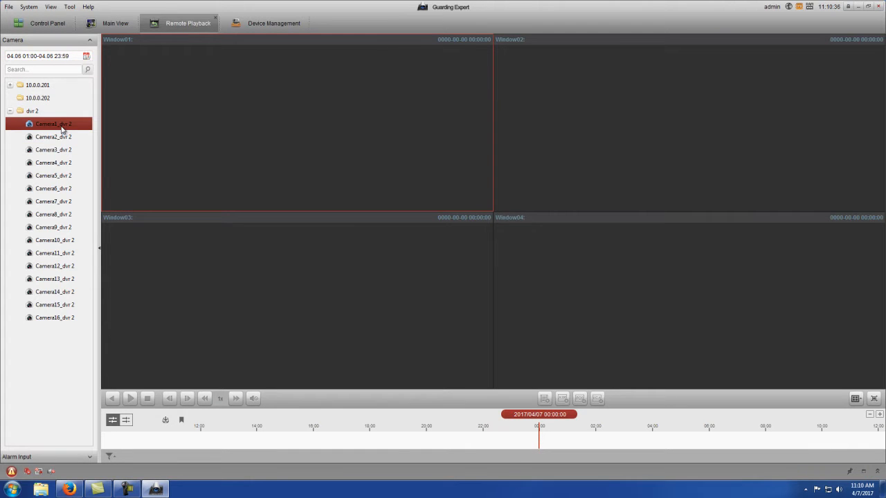
{"action": "double_click", "coordinate": [52, 125]}
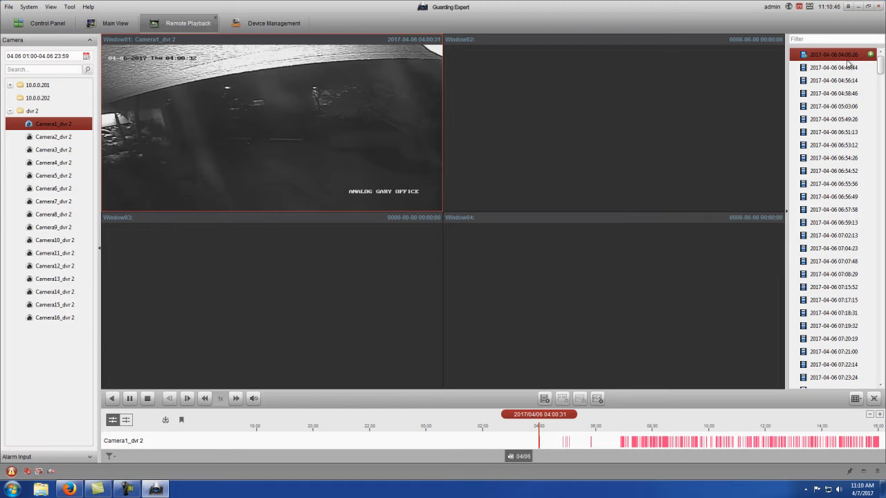
- Switch from night footage to the afternoon clips at 13:40:03 and then around 13:50
{"action": "scroll", "scroll_direction": "down", "scroll_amount": 3}
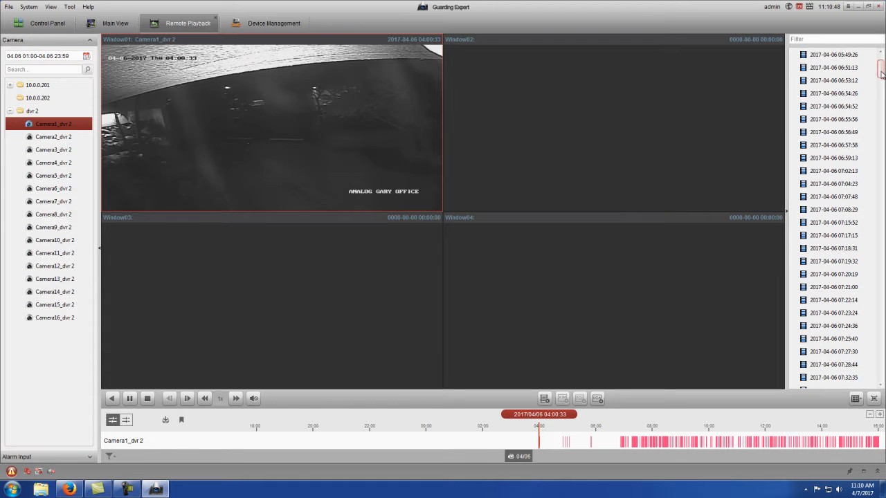
{"action": "scroll", "scroll_direction": "down", "scroll_amount": 3}
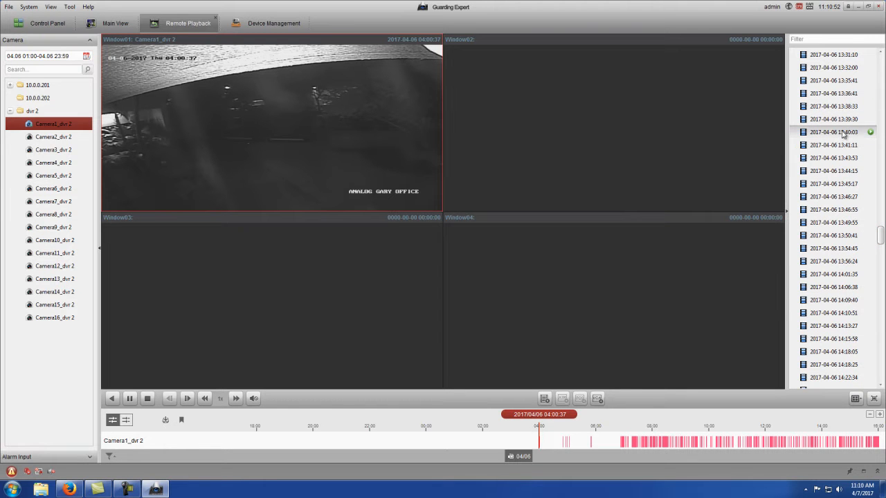
{"action": "left_click", "coordinate": [833, 133]}
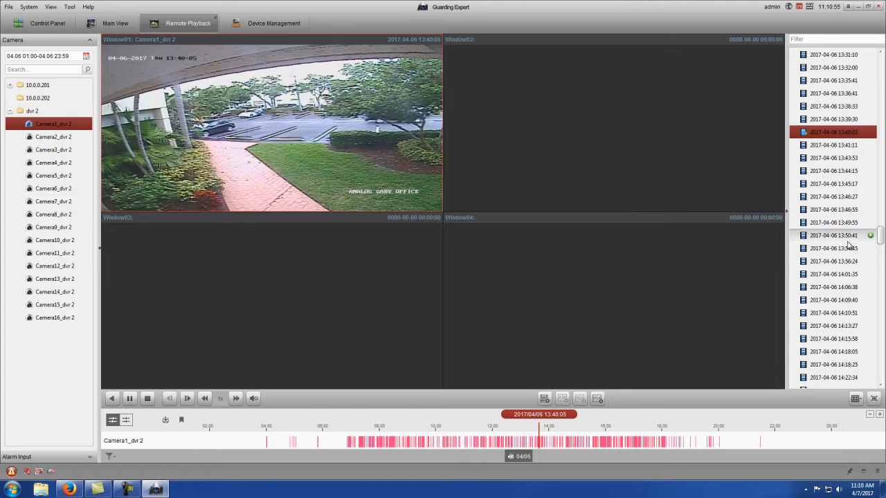
{"action": "left_click", "coordinate": [834, 249]}
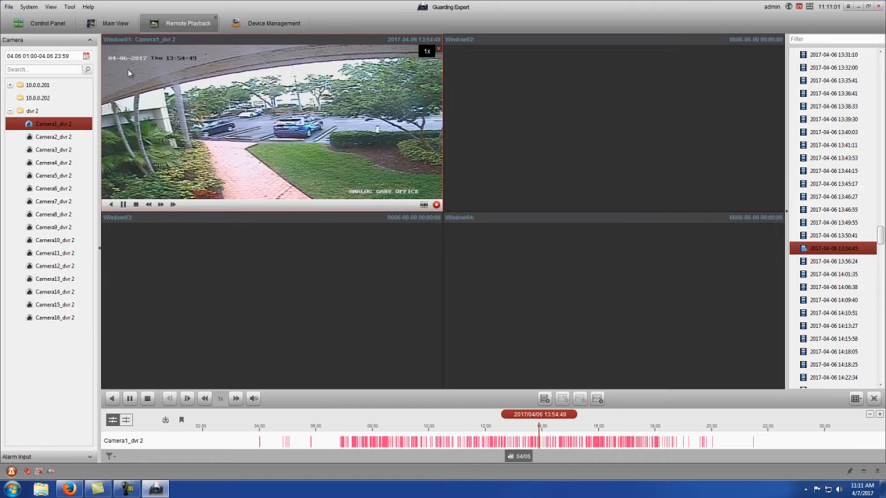
- Maximize Camera1_dvr 2's playback, restore the four-window grid, and select Camera2_dvr 2 for Window2
{"action": "double_click", "coordinate": [270, 122]}
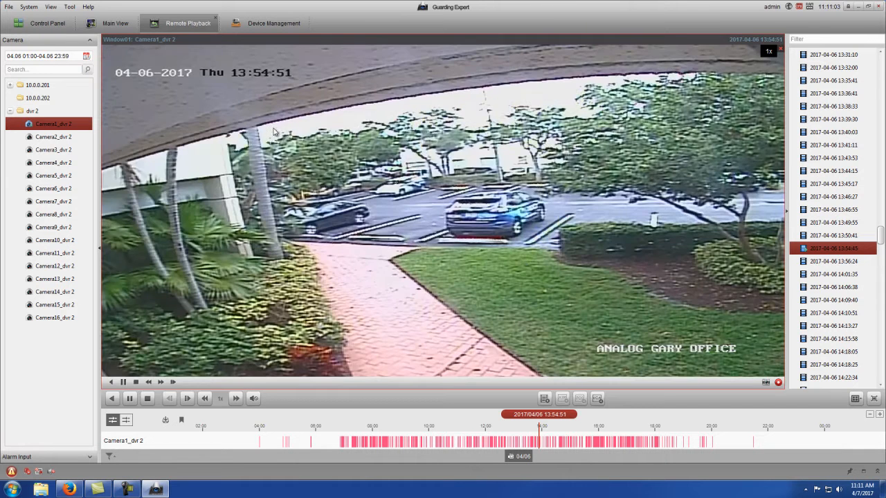
{"action": "left_click", "coordinate": [856, 399]}
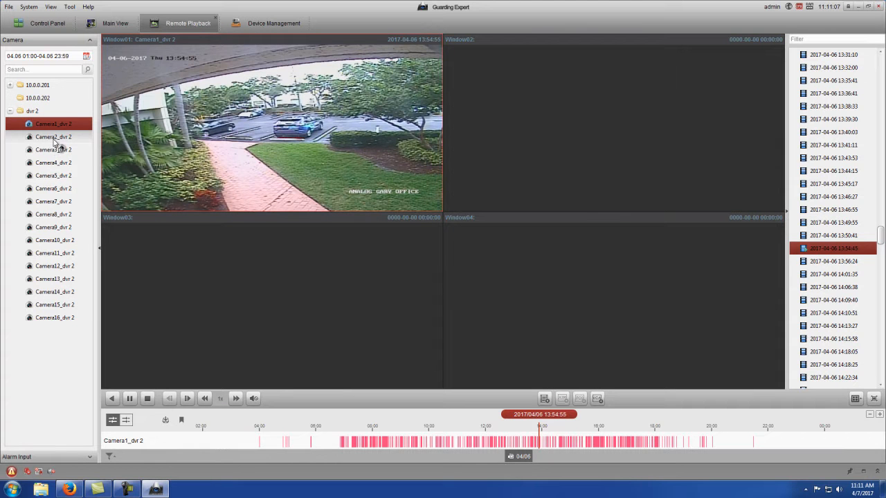
{"action": "left_click", "coordinate": [53, 137]}
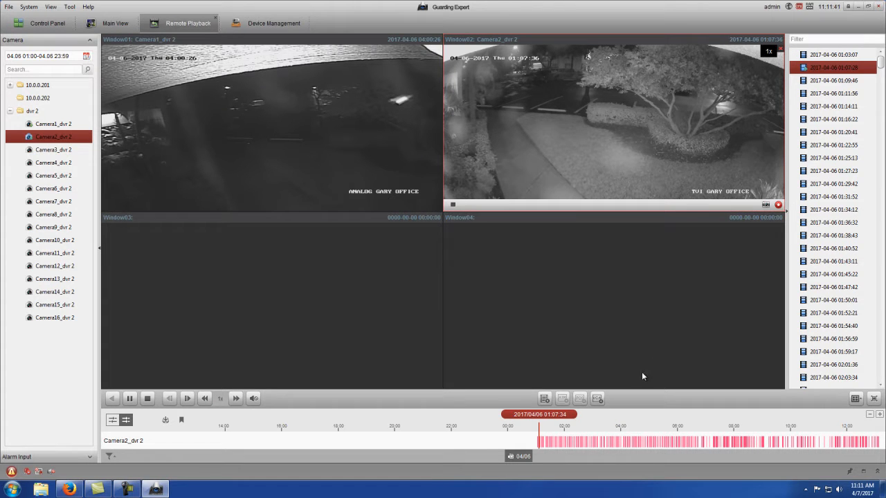
- Maximize Camera2_dvr 2's playback and seek to a later point on the timeline
{"action": "double_click", "coordinate": [612, 124]}
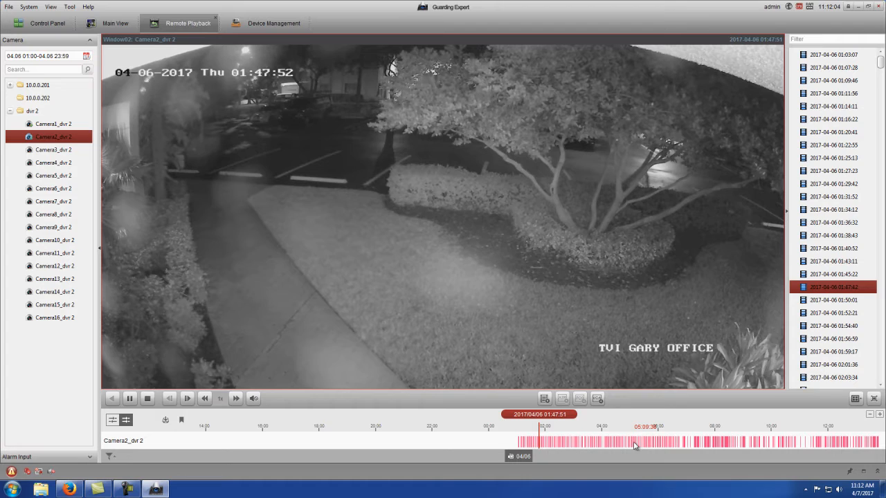
{"action": "left_click", "coordinate": [634, 442]}
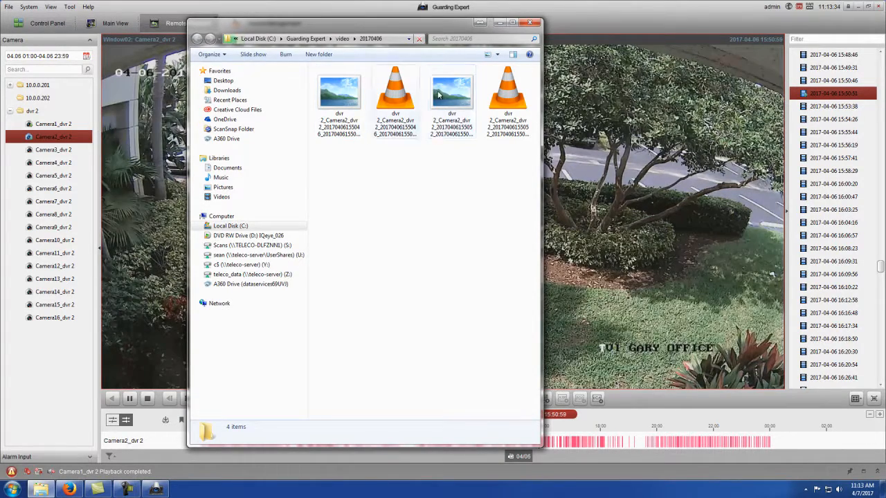
- Select the last saved Camera2_dvr 2 video file in the 20170406 folder to see its details
{"action": "left_click", "coordinate": [506, 97]}
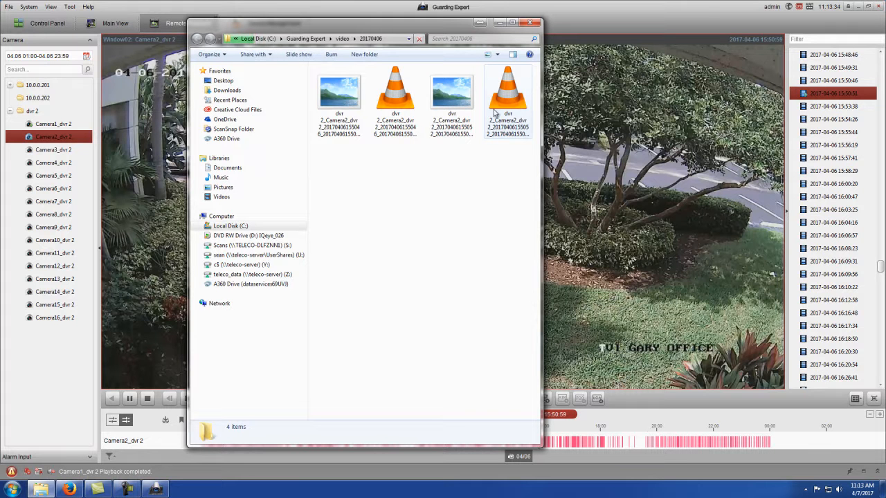
{"action": "mouse_move", "coordinate": [508, 90]}
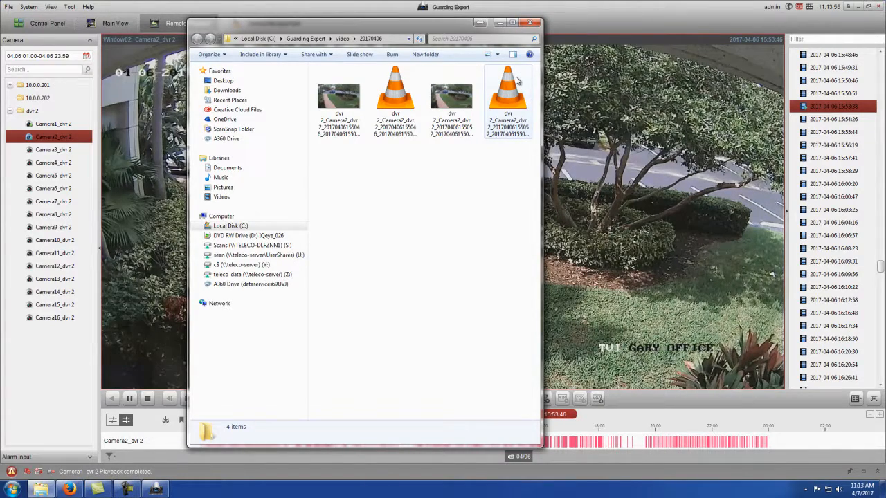
{"action": "mouse_move", "coordinate": [508, 86]}
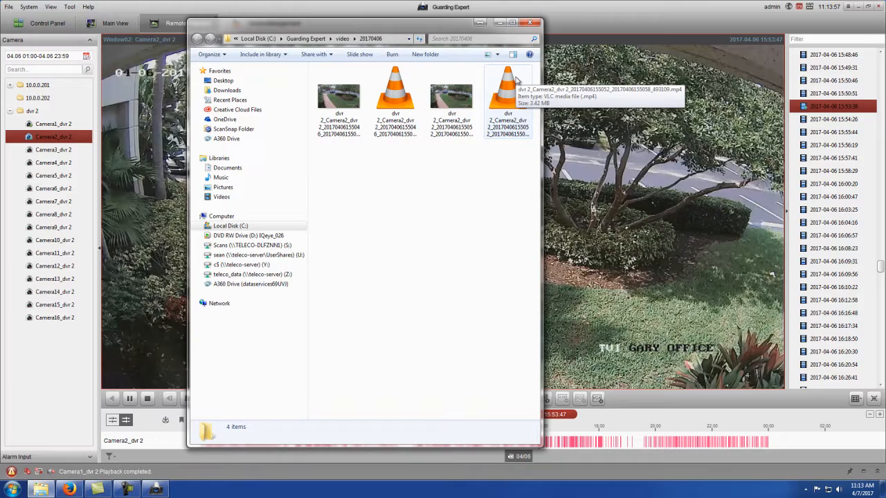